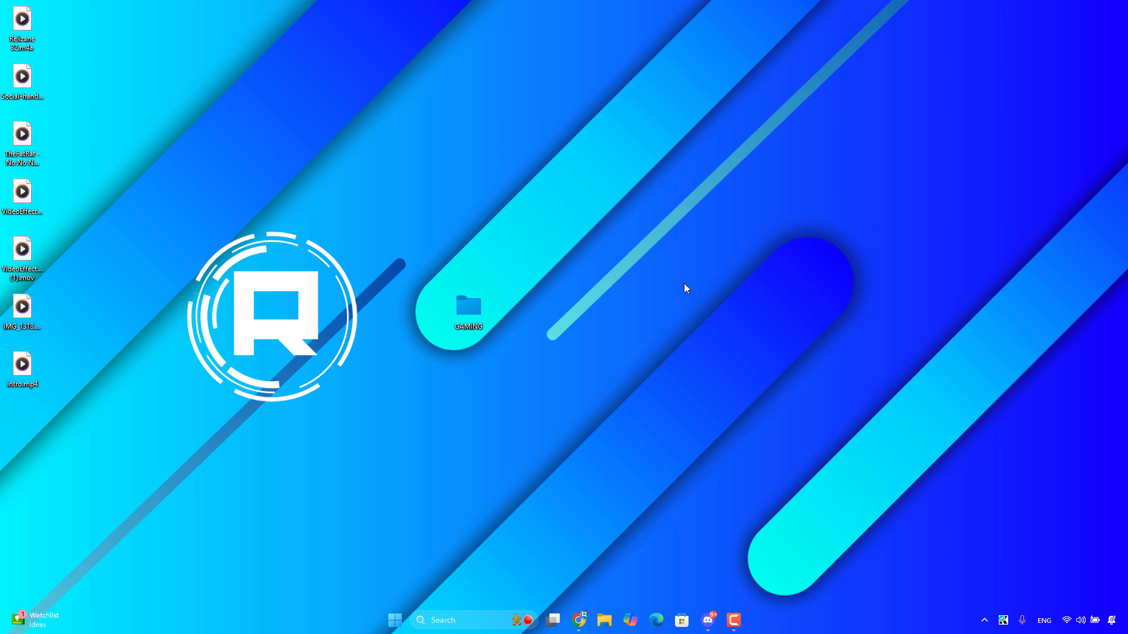
mouse_move(627, 208)
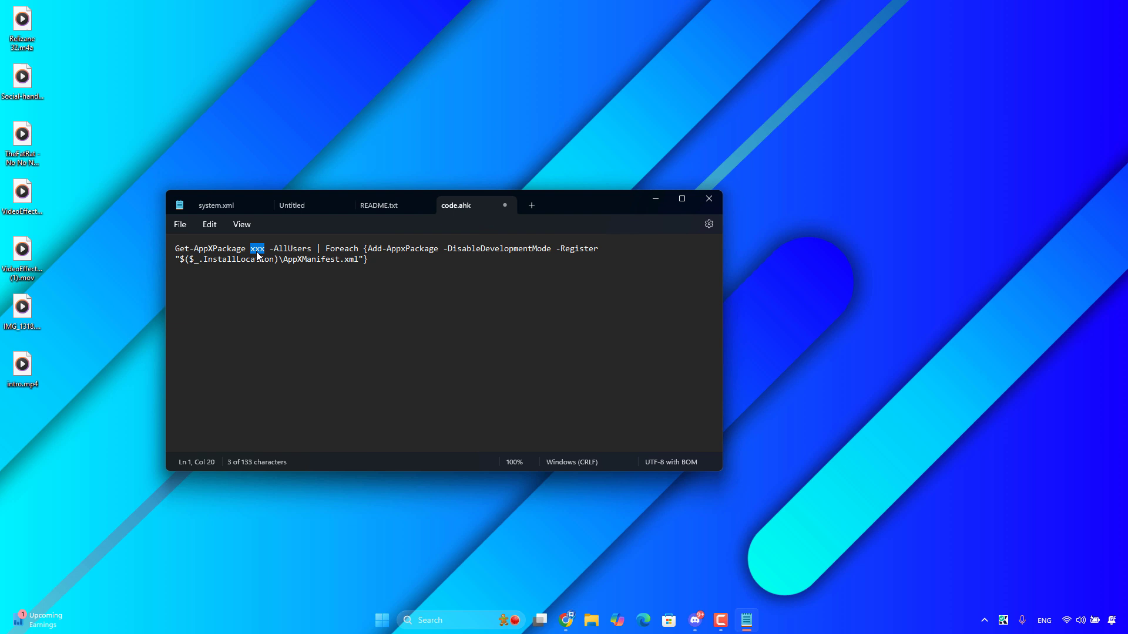
mouse_move(477, 279)
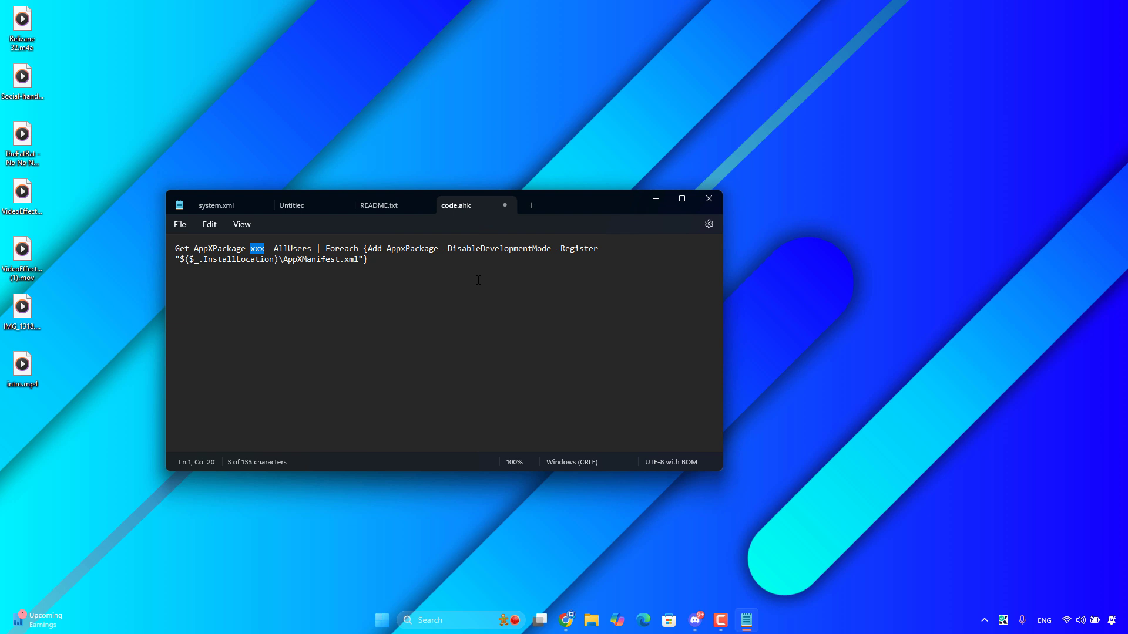
Step: Replace the xxx placeholder in code.ahk with *WindowsNotePad
type("*W")
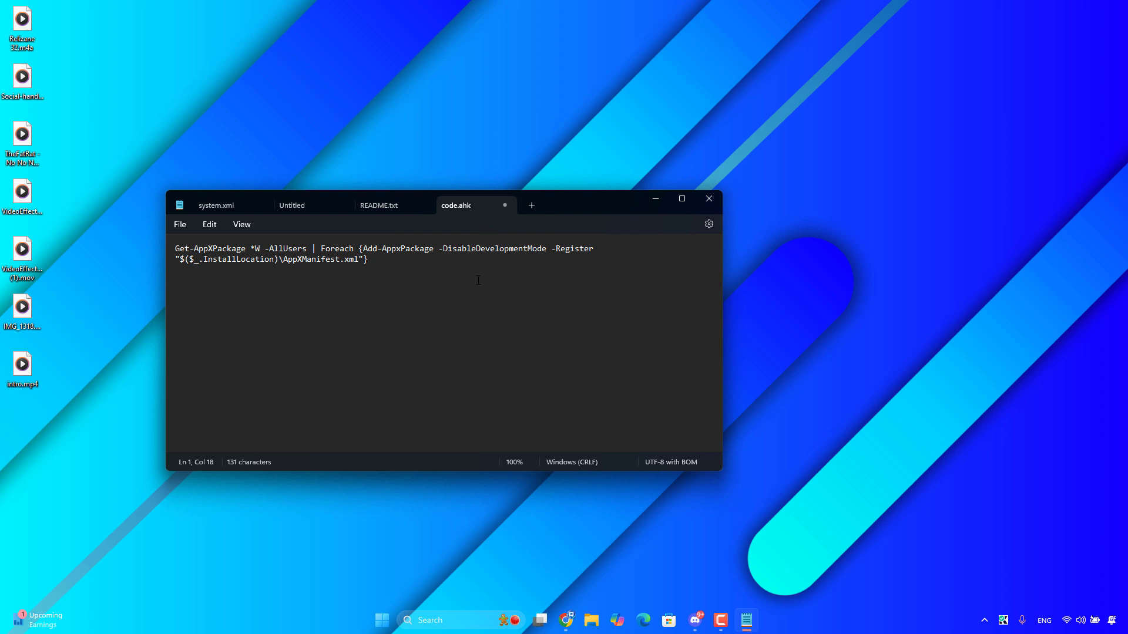
type("indowsNotePad")
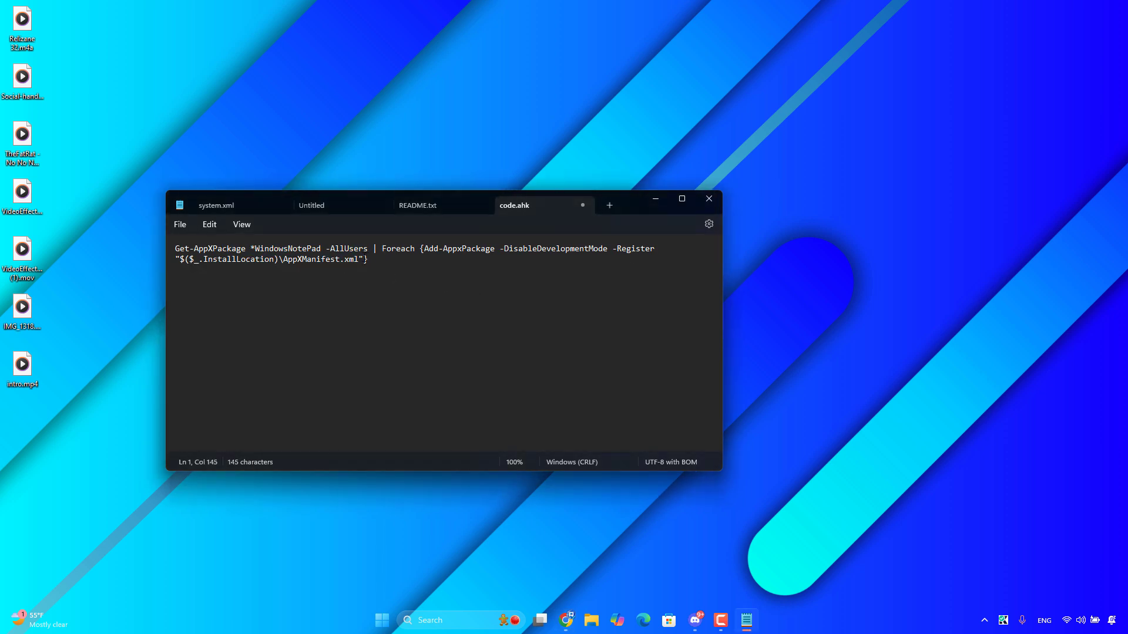
Step: Select the finished command and start a Windows Search for PowerShell with 'wi'
key("ctrl+a")
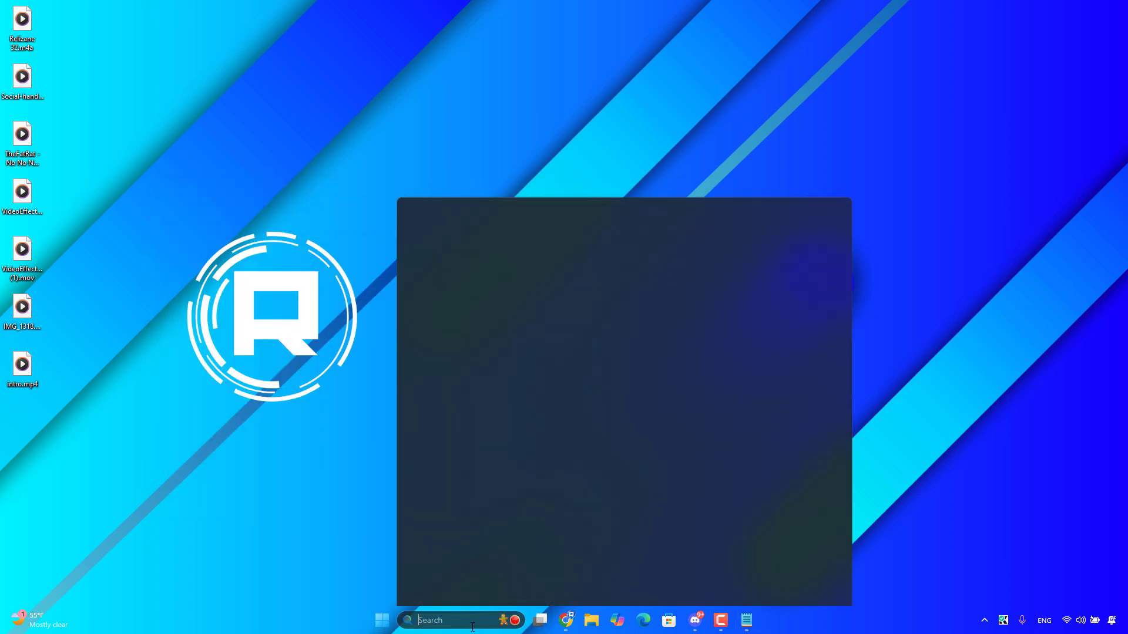
type("wi")
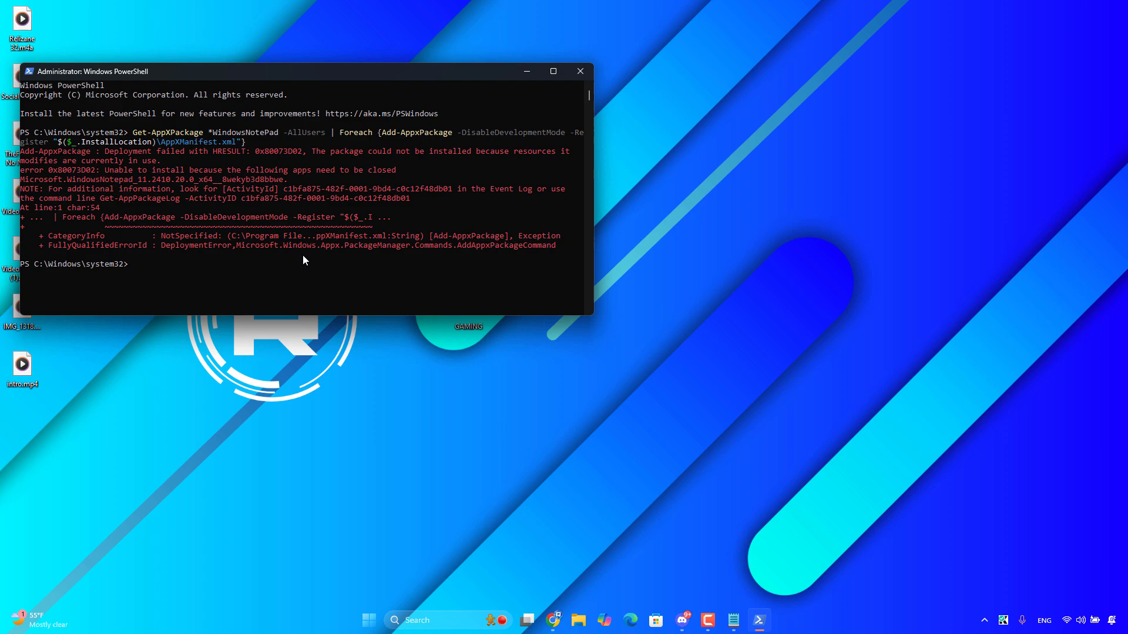
mouse_move(307, 254)
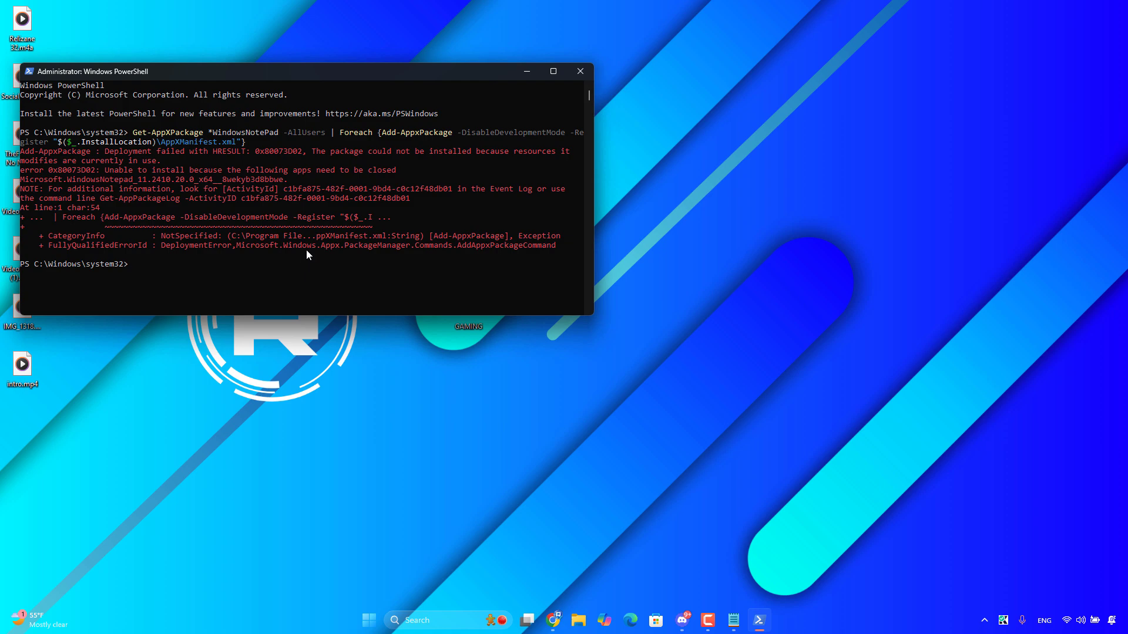